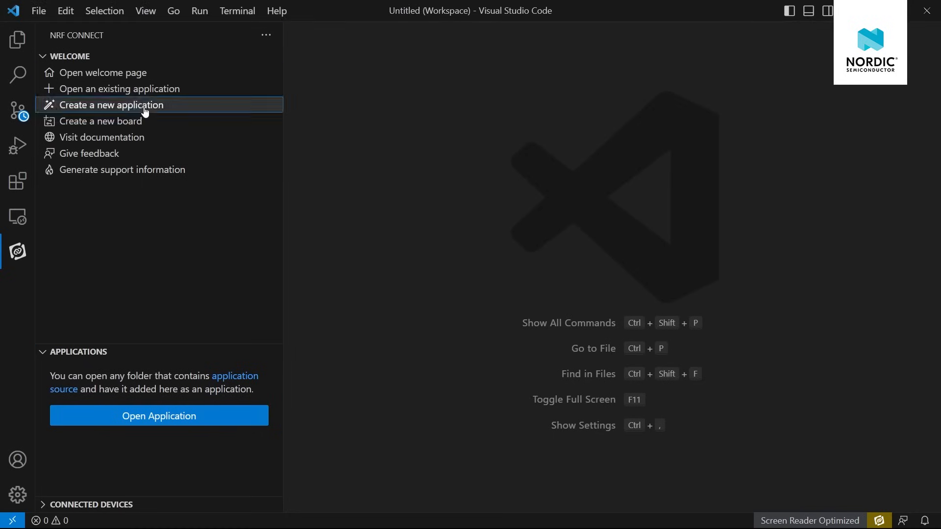
Step: Create a freestanding application named shell from the nrf/samples/wifi/shell template
click(110, 105)
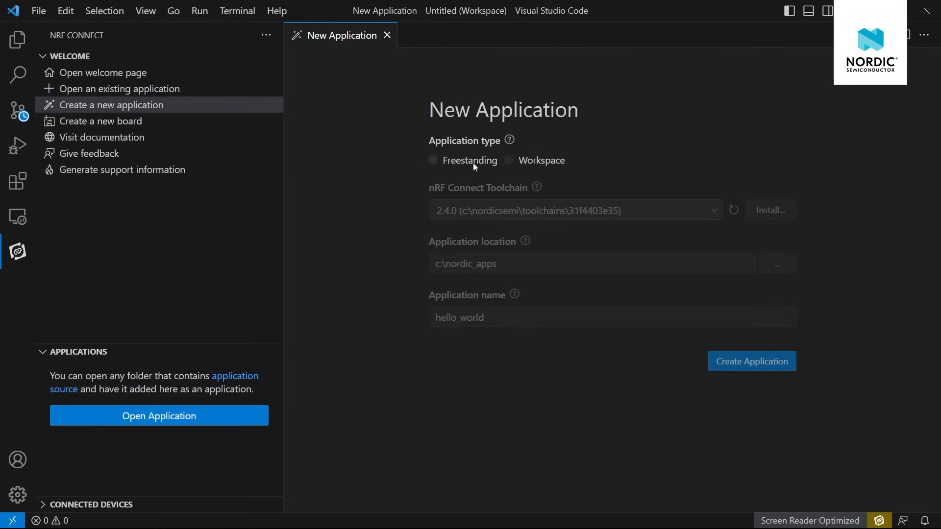
click(431, 160)
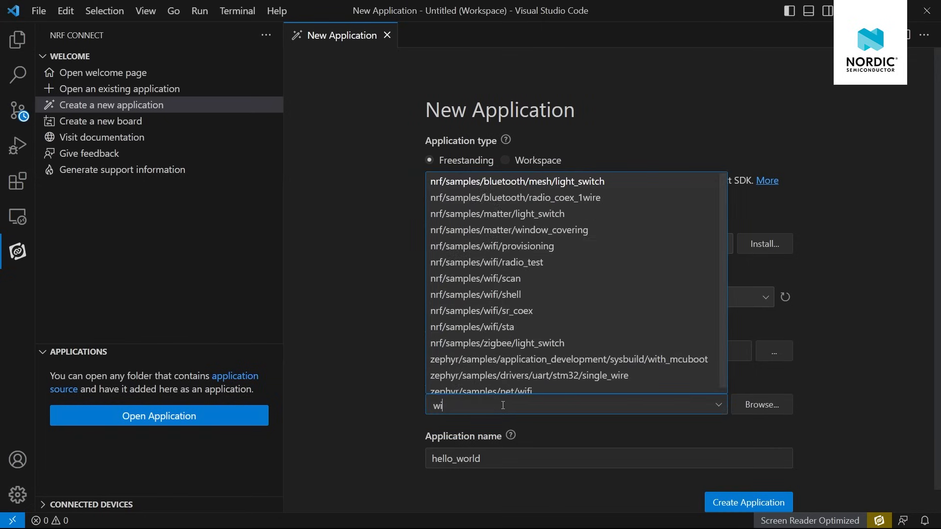
text(fi)
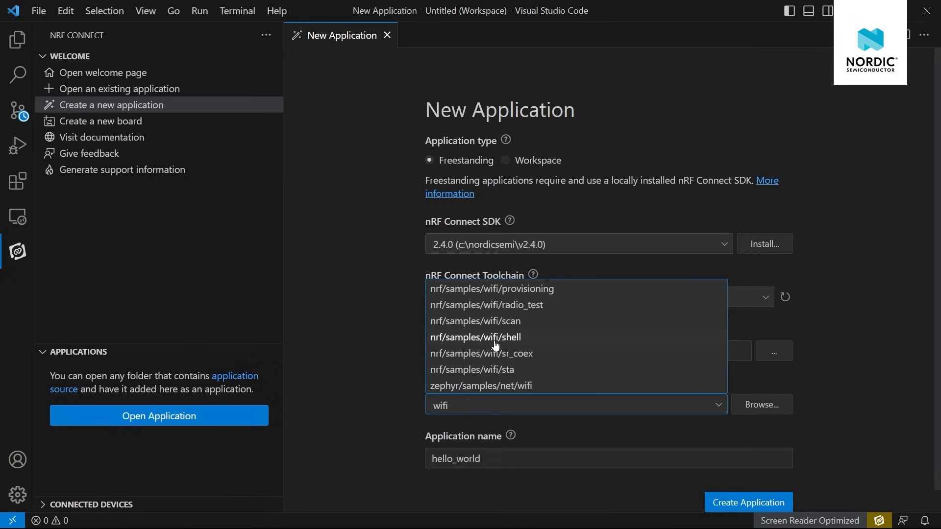
click(475, 337)
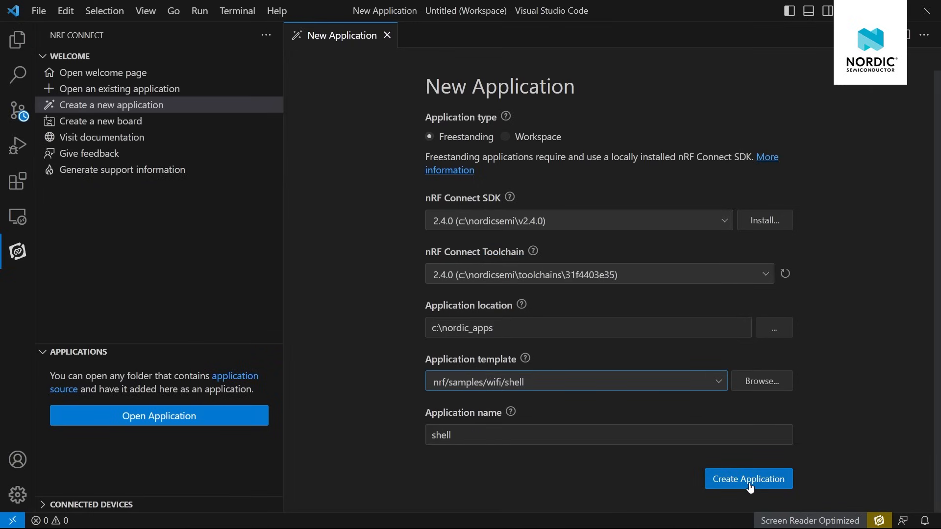
click(747, 479)
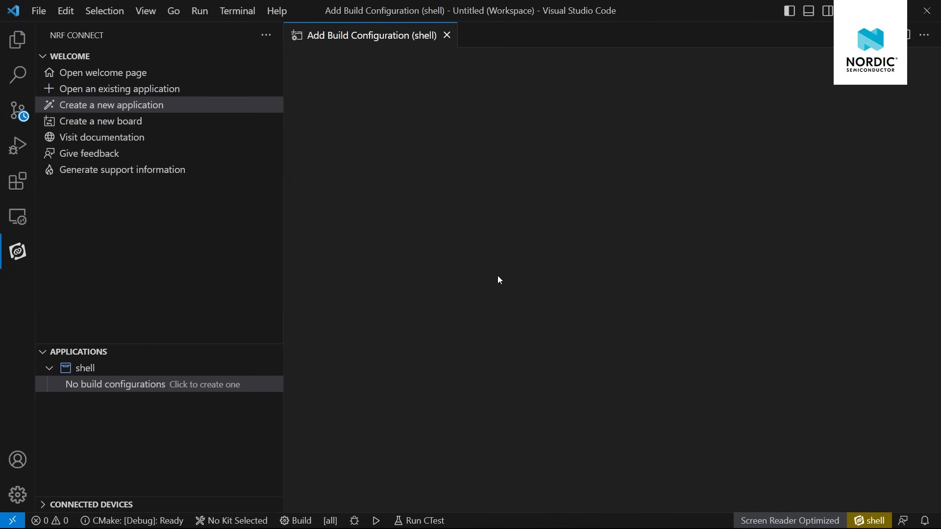
Step: Add a build configuration for nrf5340dk_nrf5340_cpuapp with CMake argument -DSHIELD=nrf7002ek
click(147, 384)
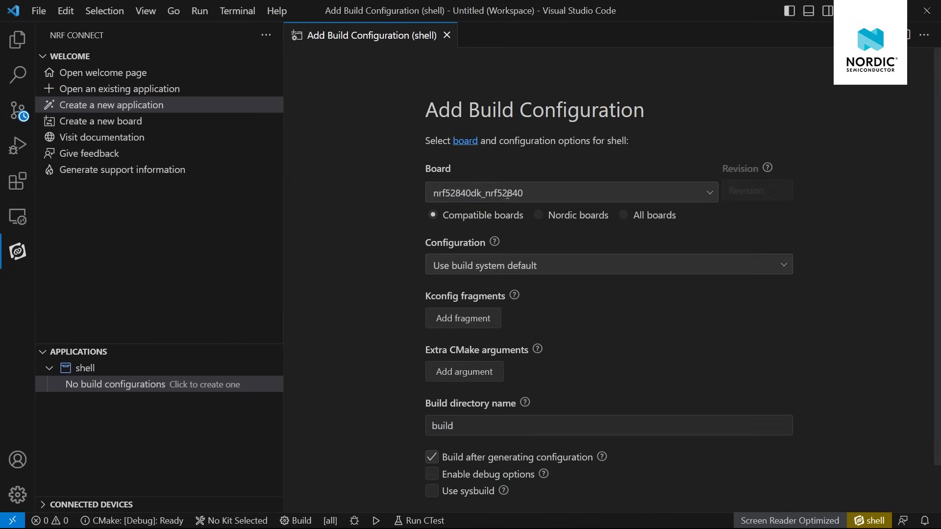
click(570, 193)
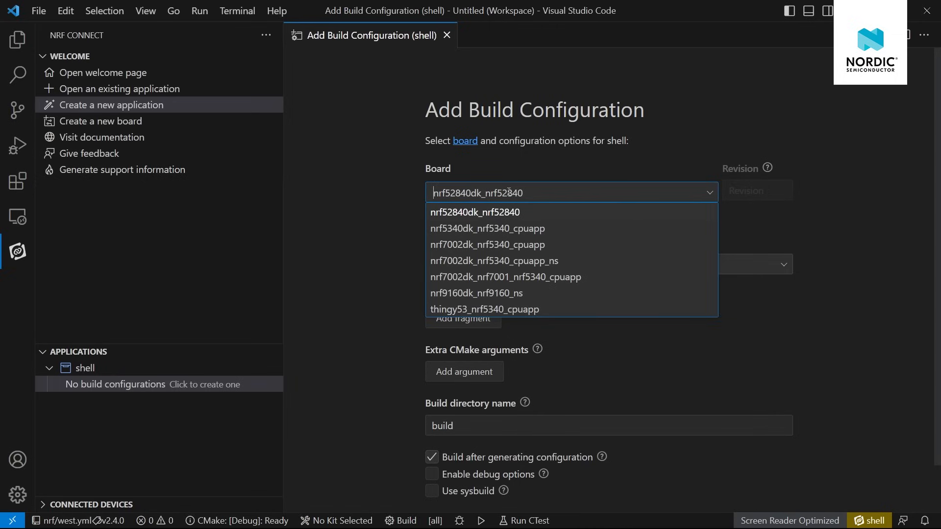
mouse_move(511, 208)
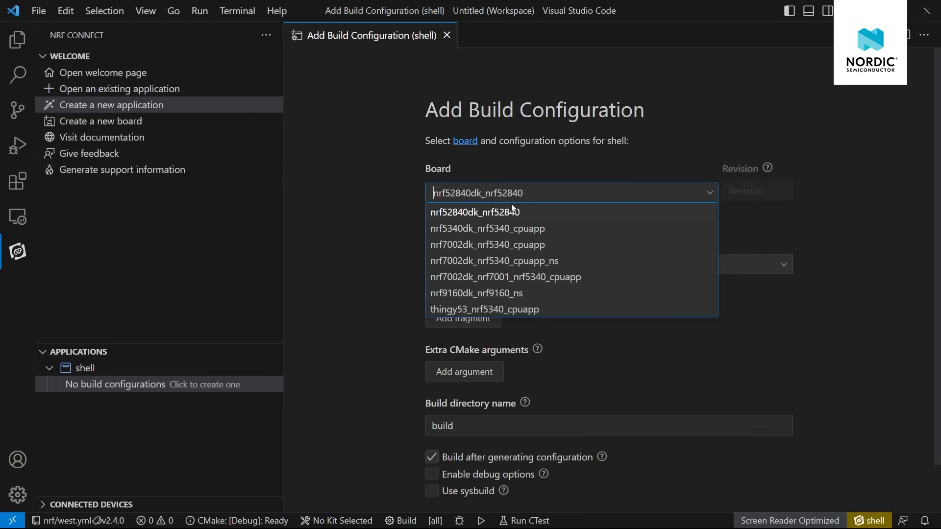
mouse_move(531, 234)
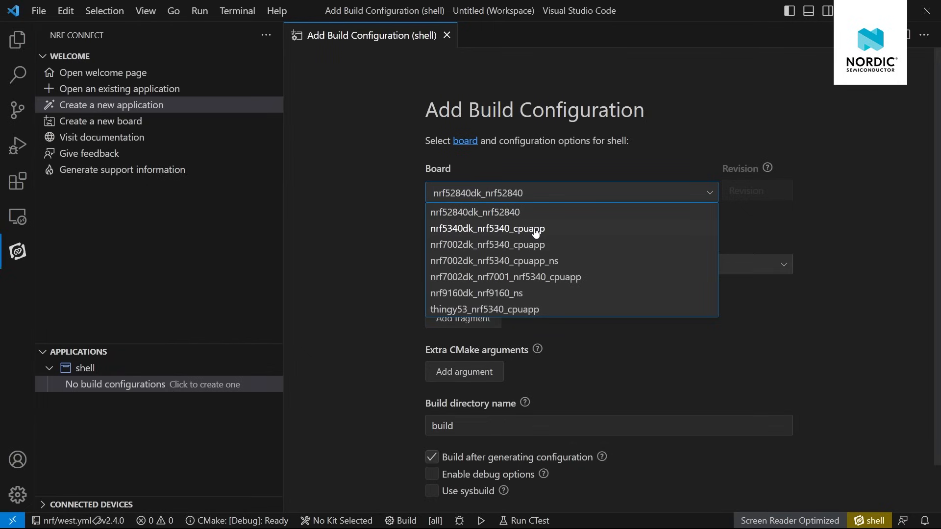
click(487, 228)
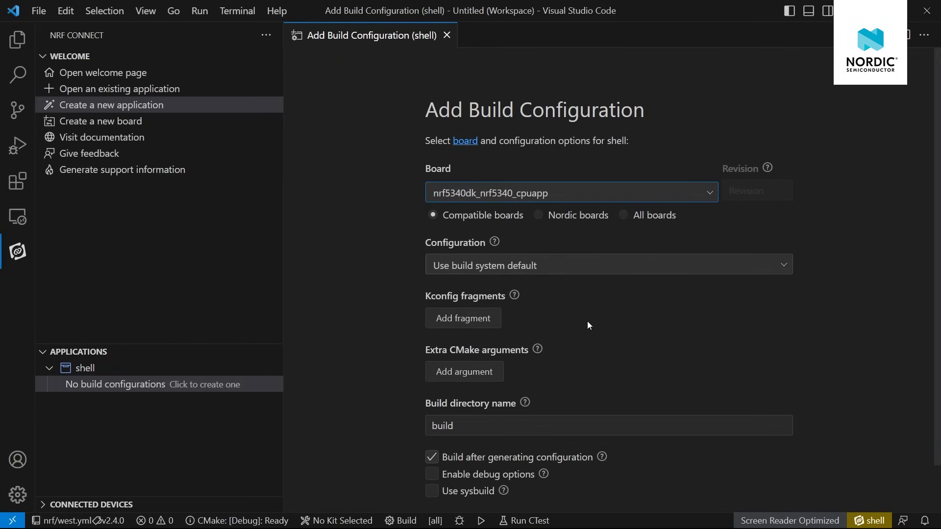
mouse_move(492, 377)
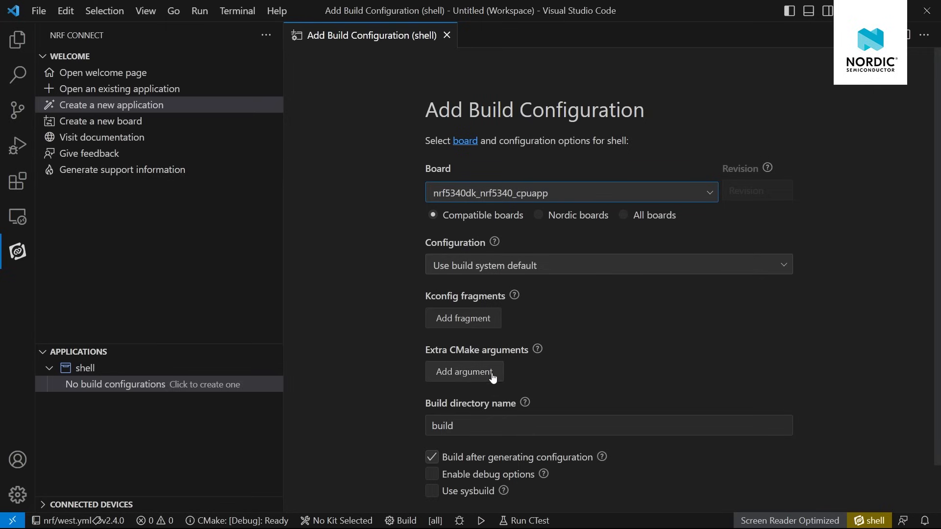
click(463, 371)
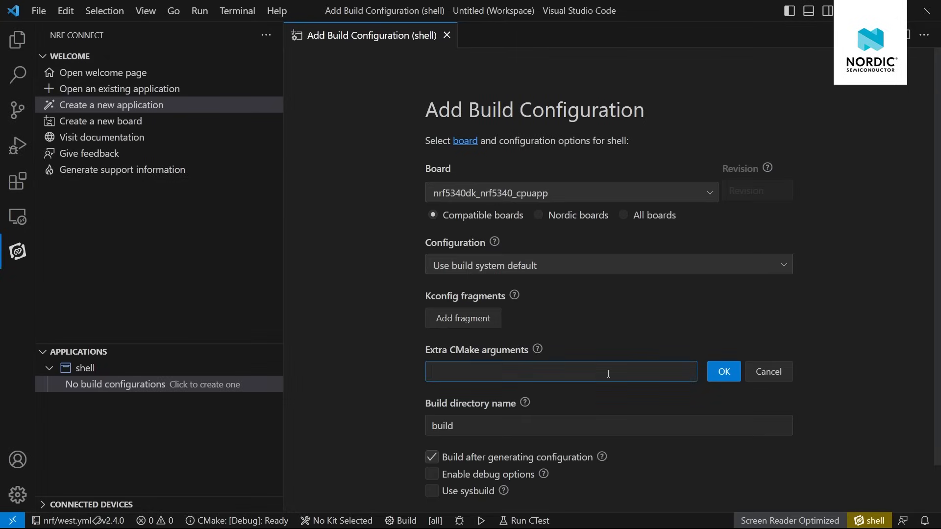
text(-DSHIELD=nrf7002ek)
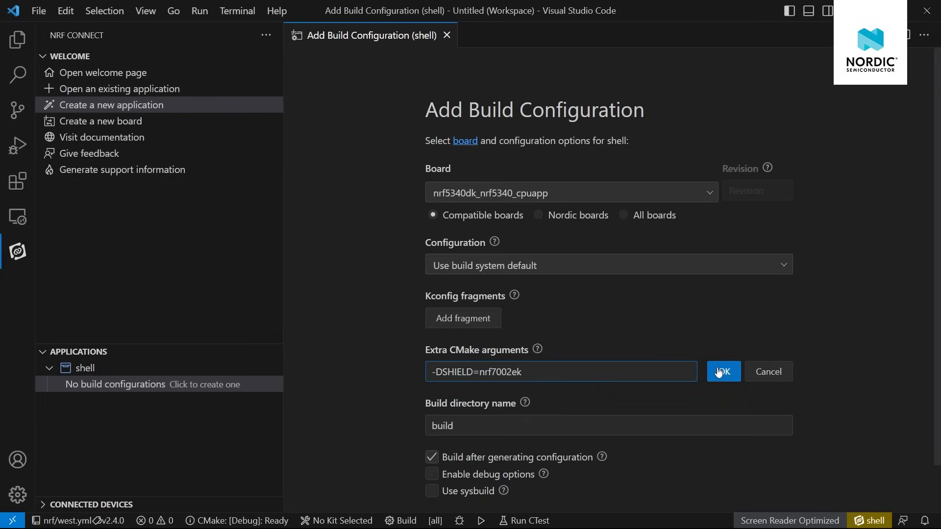
click(722, 371)
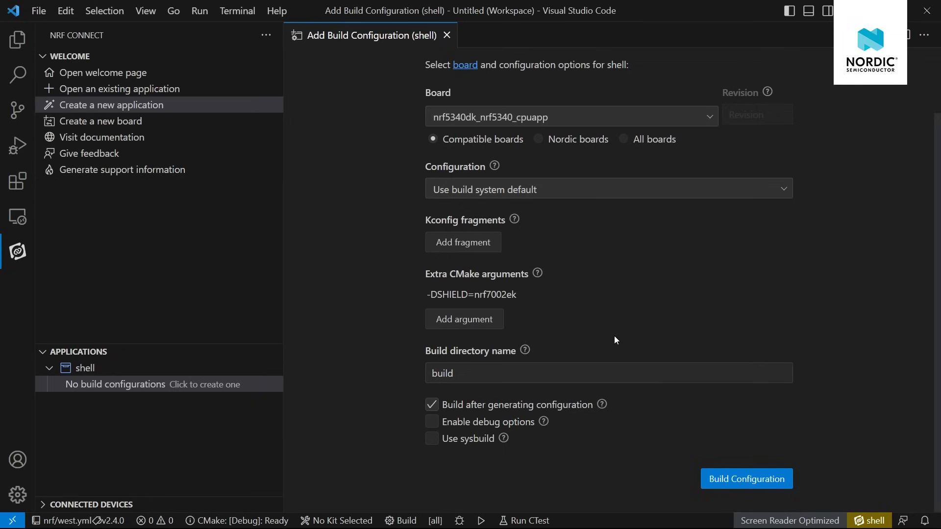
mouse_move(710, 452)
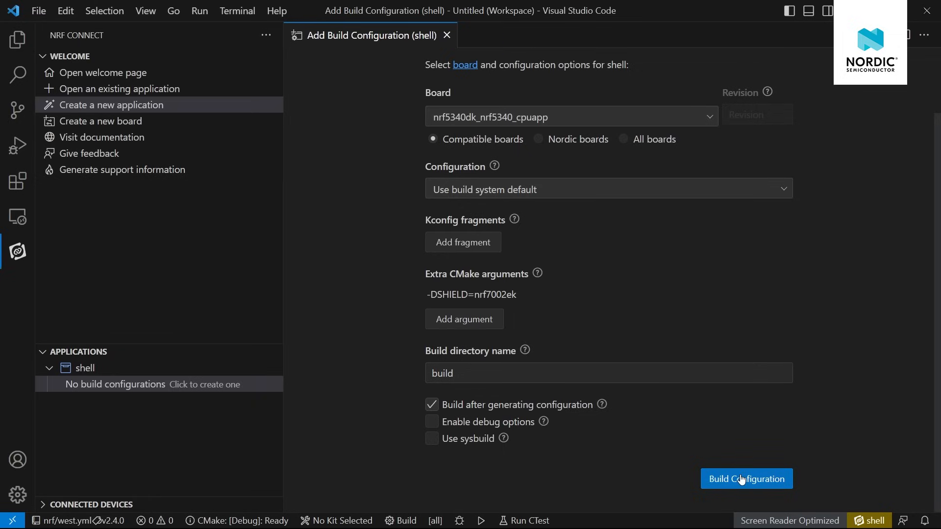
Step: Build the shell configuration and flash the image to the nRF5340 DK
click(745, 479)
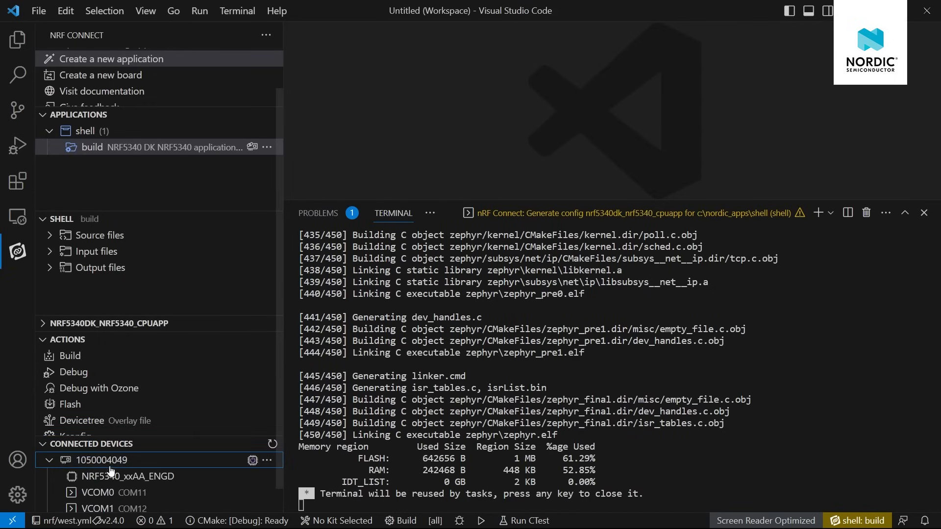
mouse_move(295, 463)
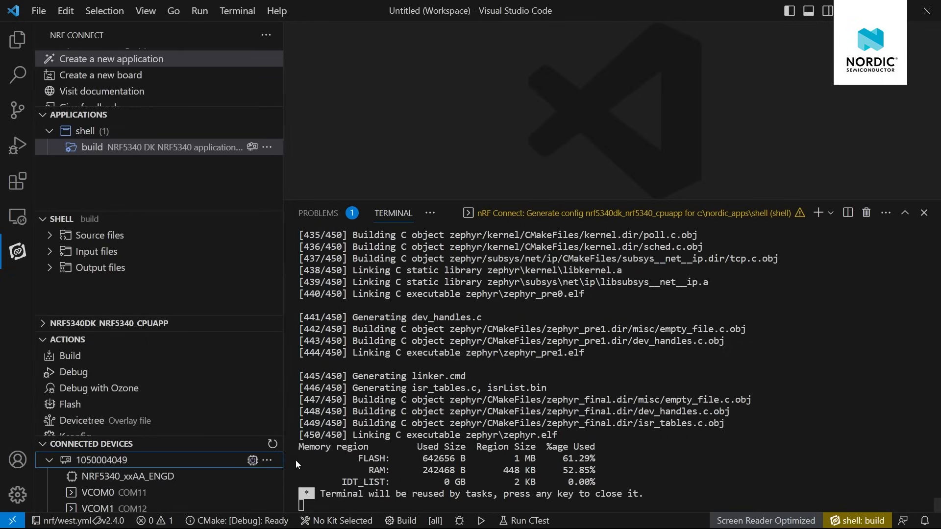
click(251, 404)
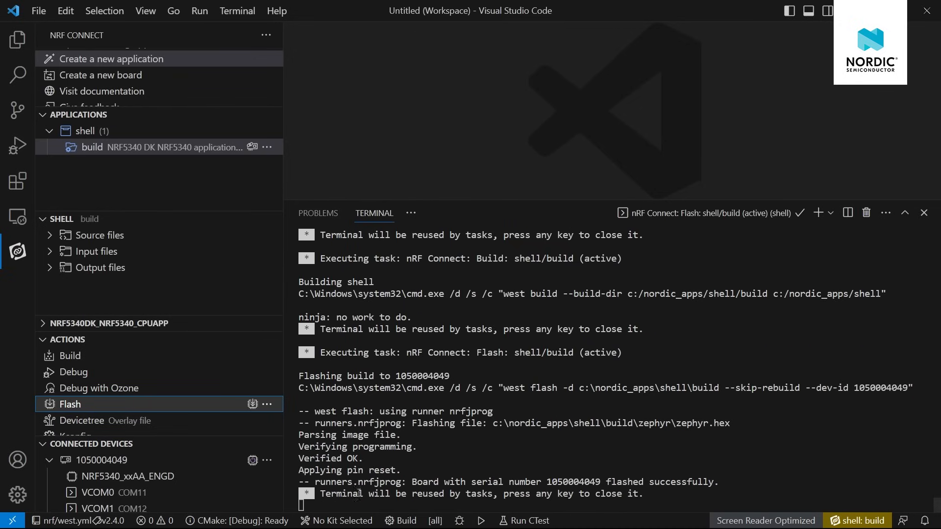
mouse_move(263, 473)
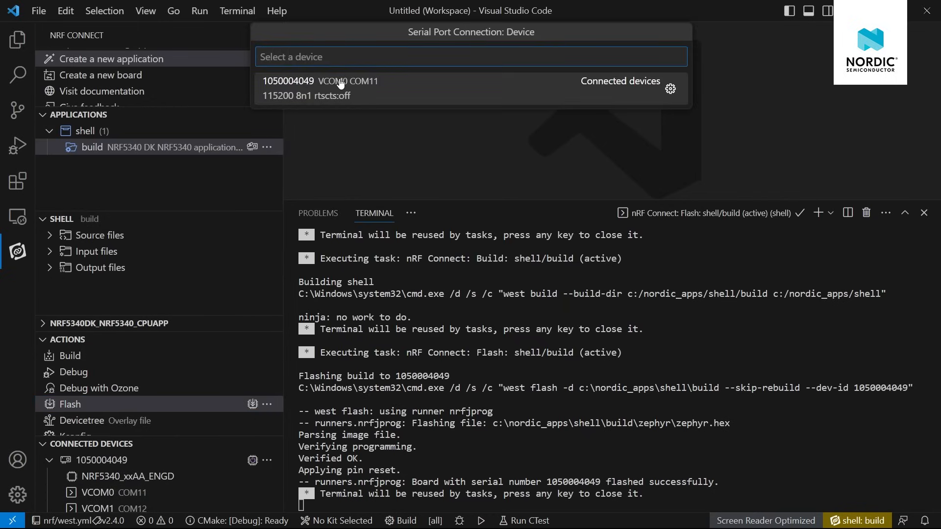
Step: In a COM12 serial terminal, run 'kernel threads' to show thread states and stack usage
click(319, 81)
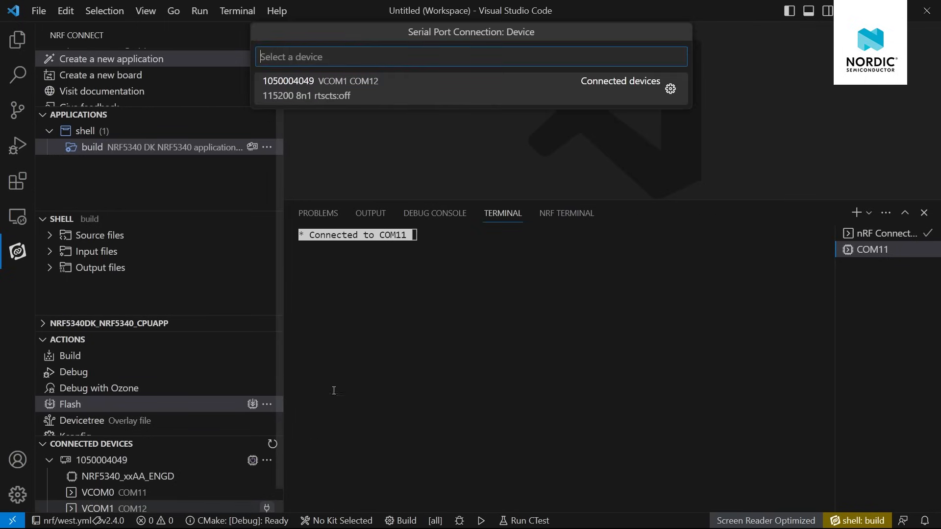
click(320, 81)
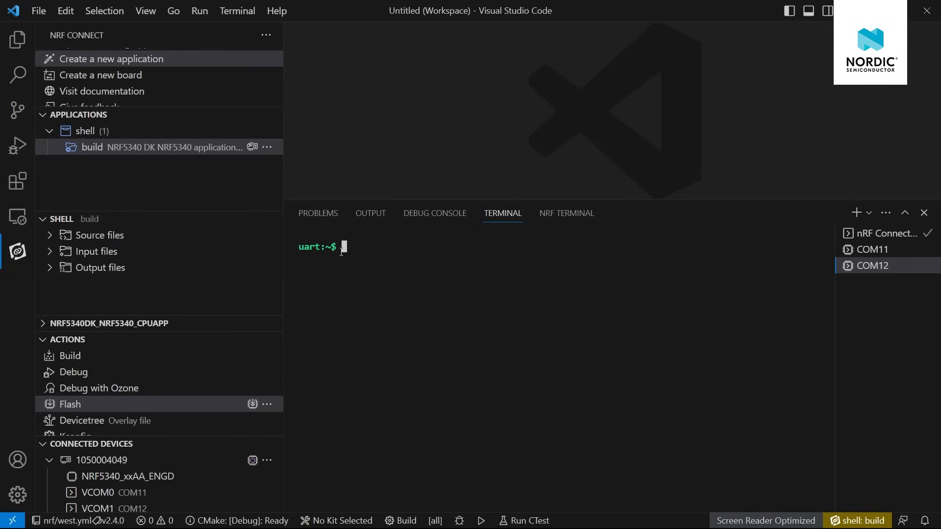
key(tab)
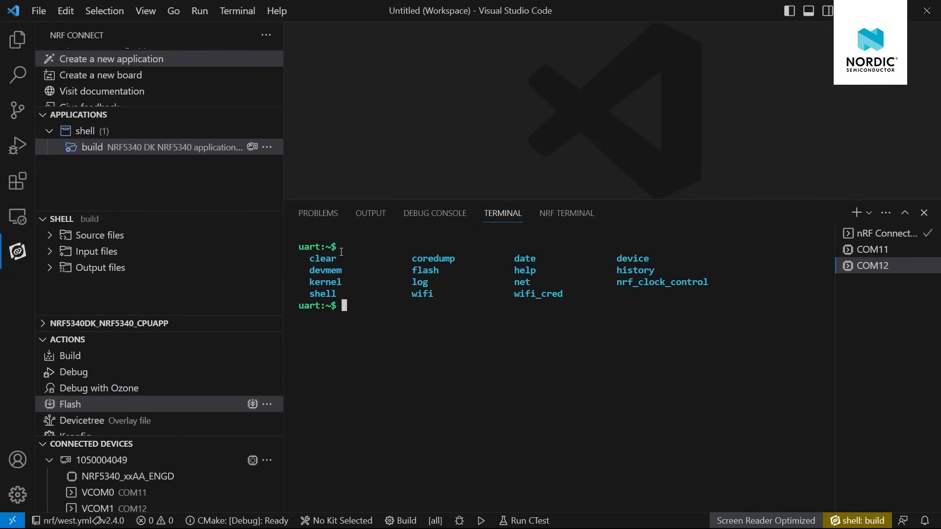
text(kernel)
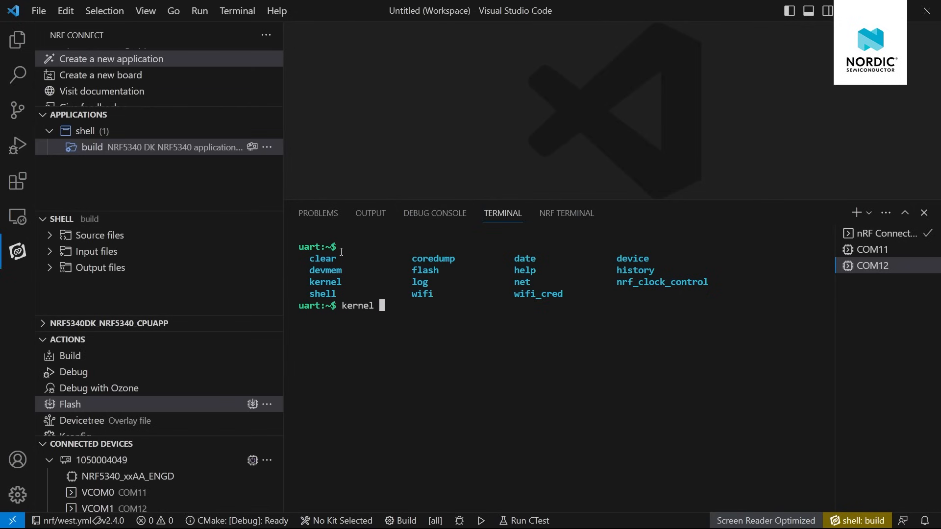
key(Tab)
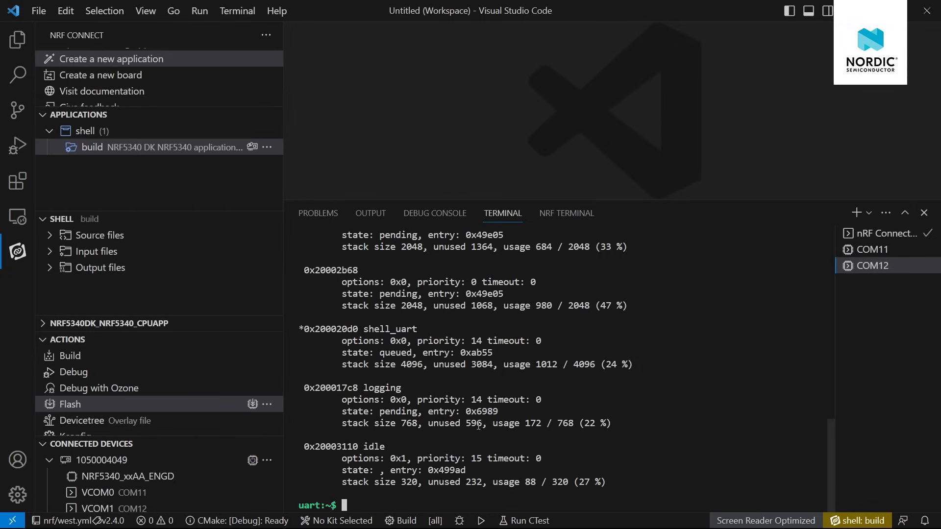
mouse_move(417, 503)
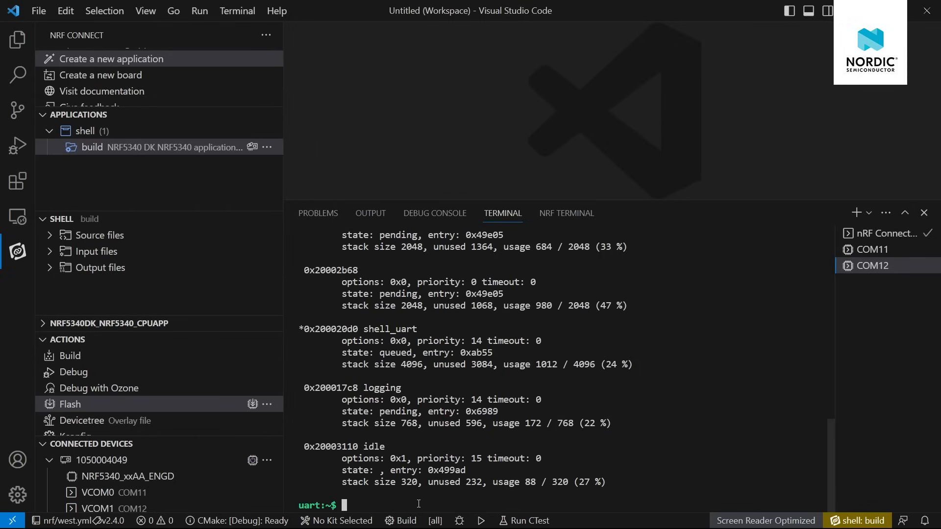
Step: Run 'wifi scan' in the board's shell to list nearby networks
text(wifi)
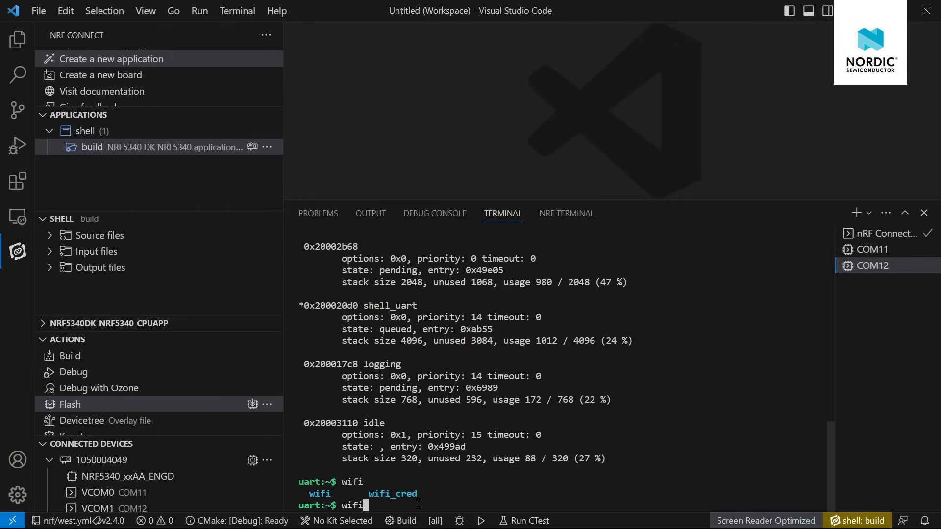
key(Tab)
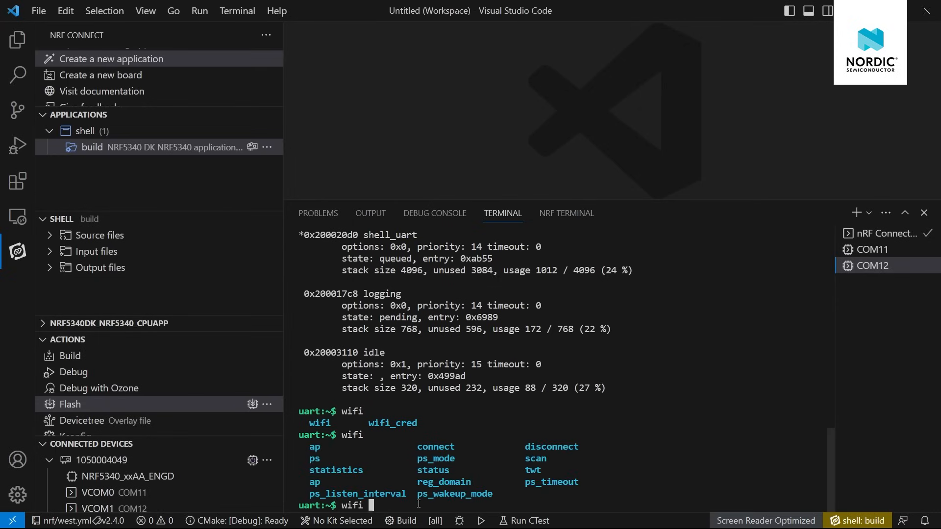
text(s)
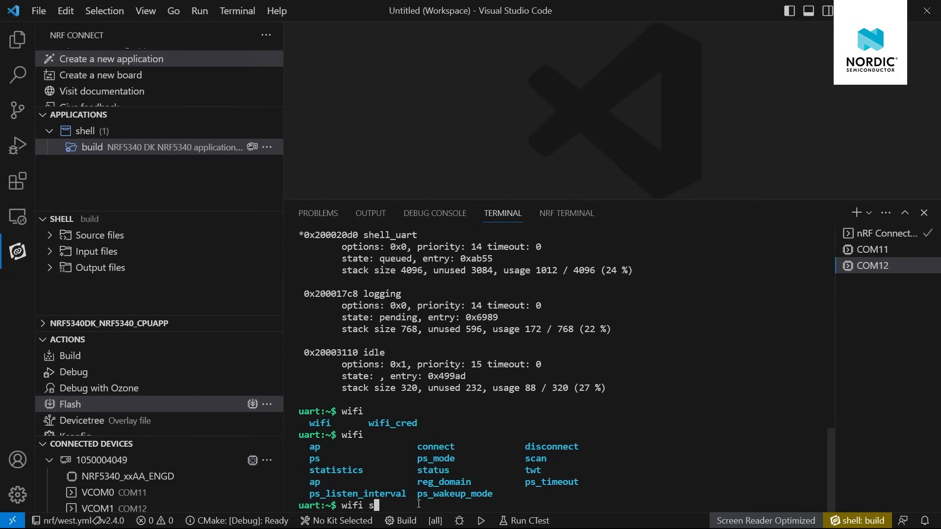
text(can)
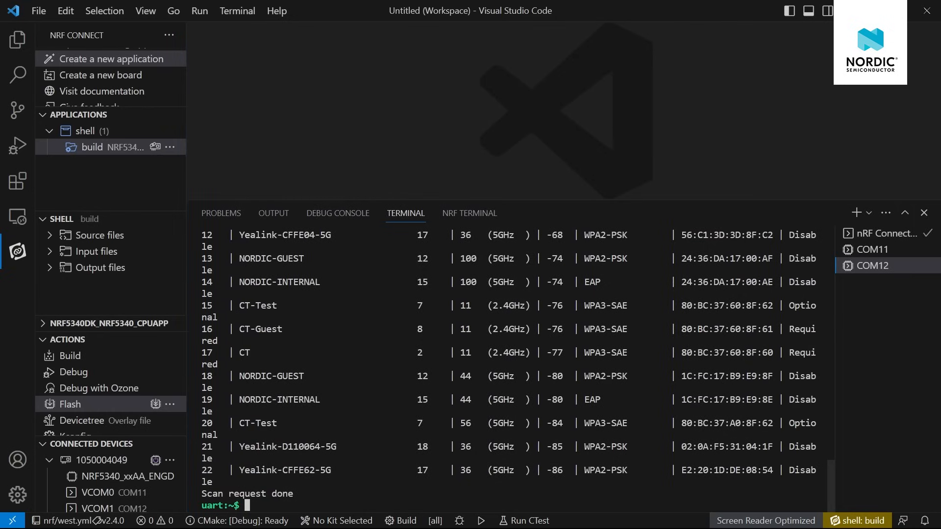
mouse_move(364, 501)
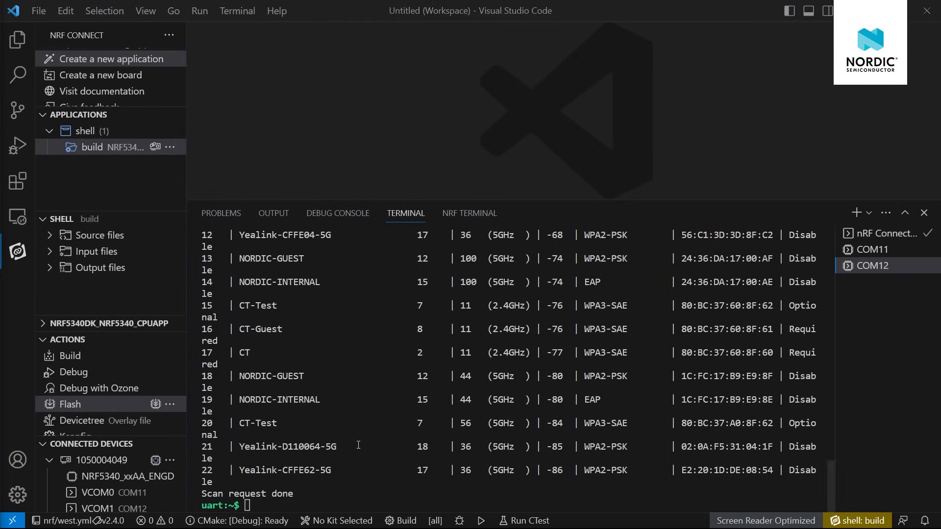
text(TestNet)
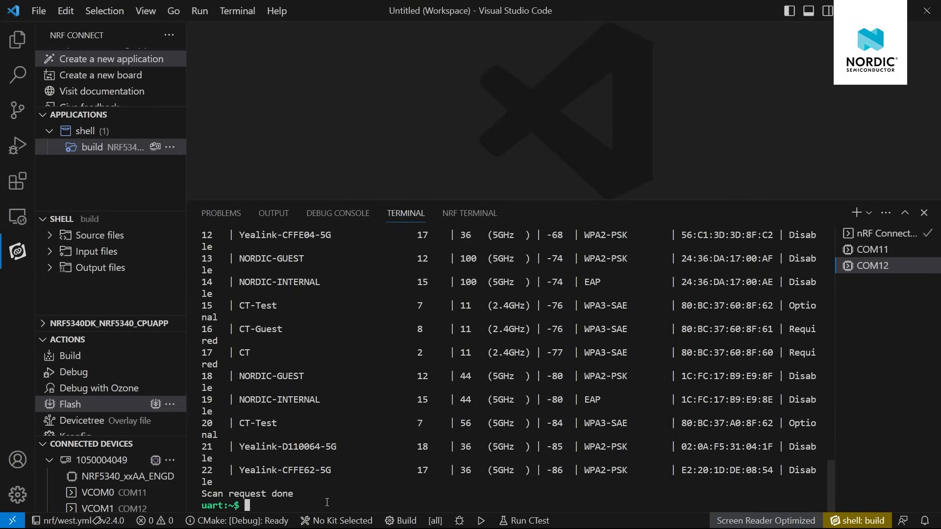
text(wifi)
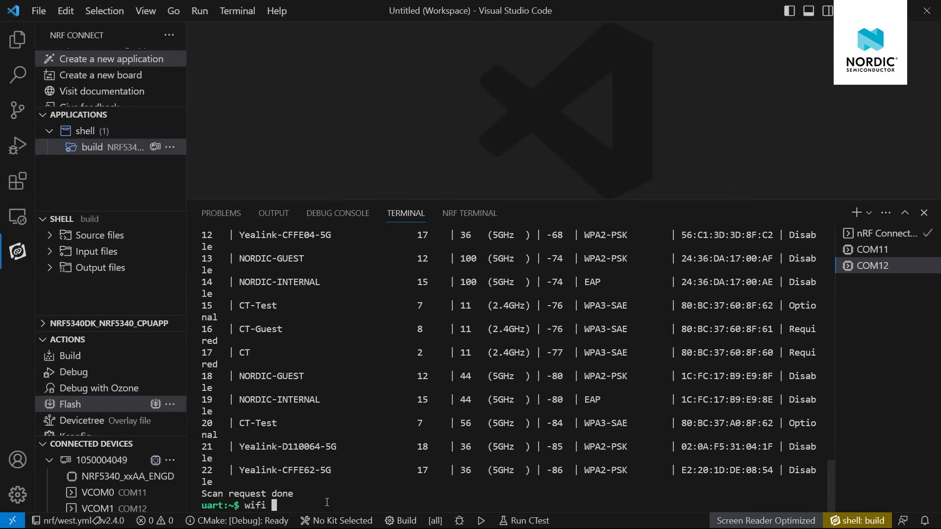
text(connect)
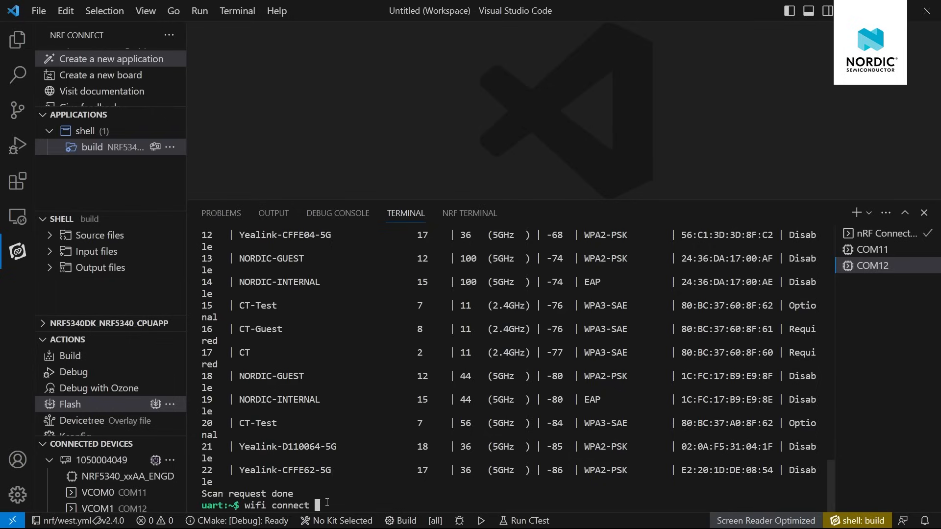
text(TestNet)
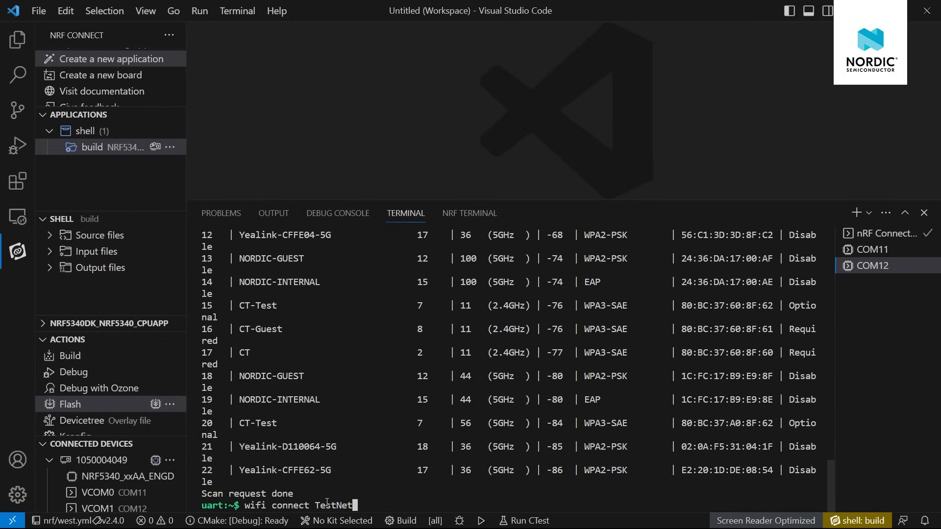
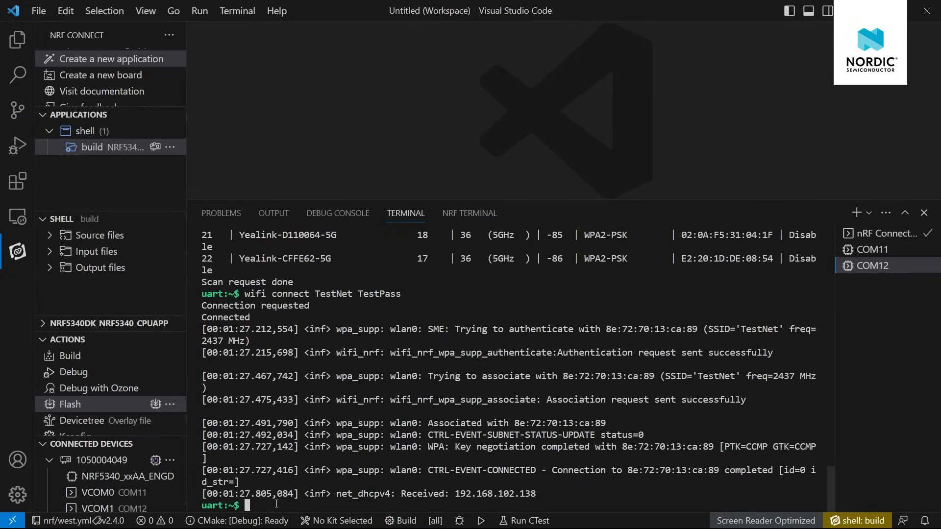
text(net)
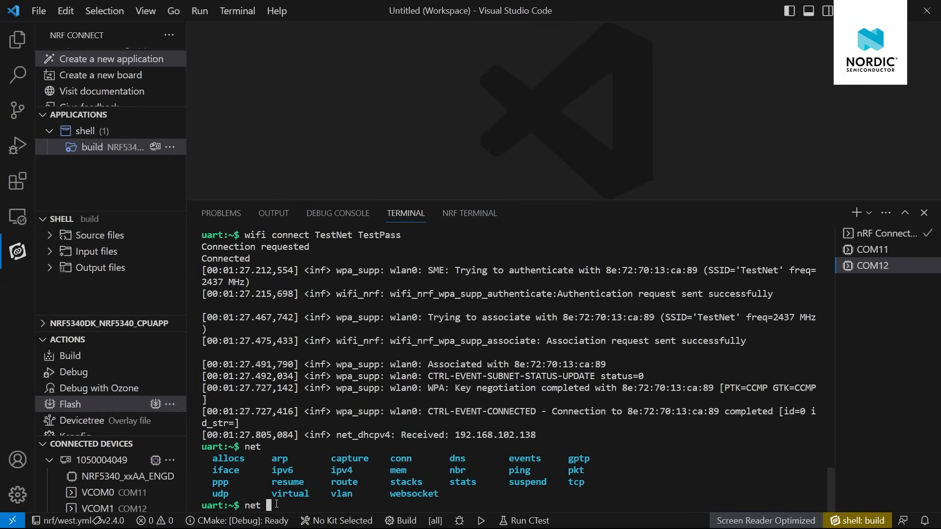
Step: Run 'net dns academy.nordicsemi.com', retrying to get 104.20.252.111 and 104.20.251.111
text(dns)
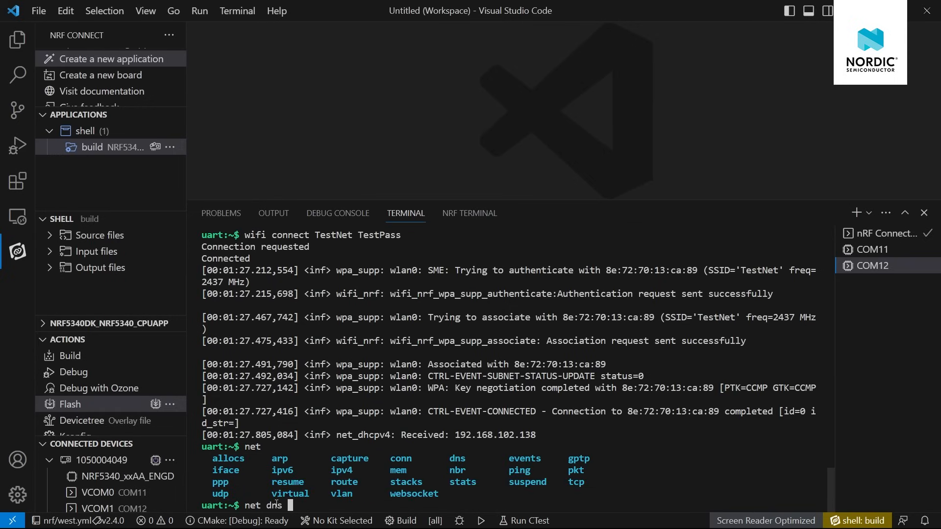
text(academy.nordicsemi.com)
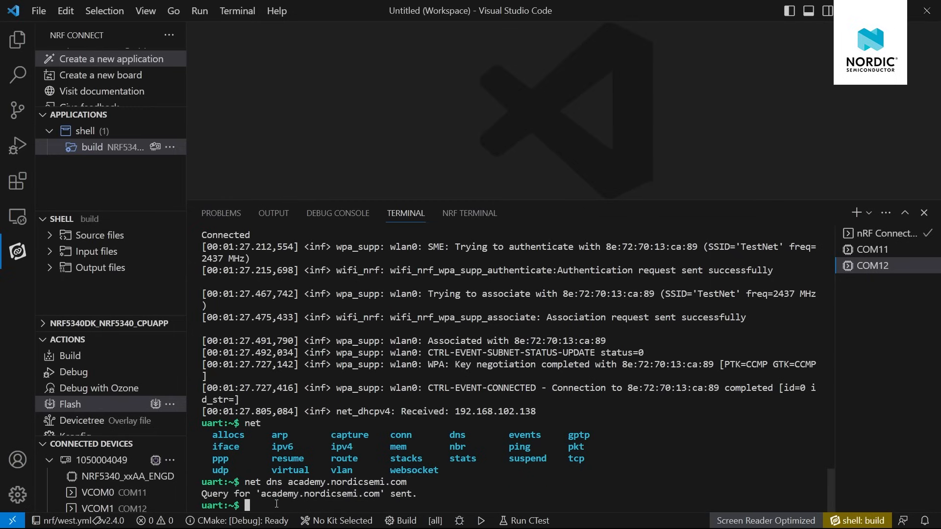
text(net dns academy.nordicsemi.com)
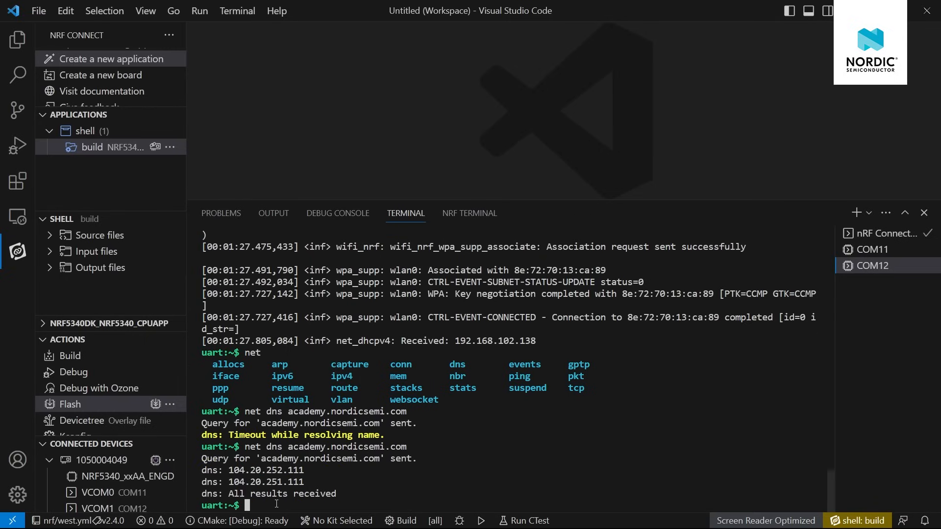
Step: Select the first resolved address and type 'net ping 104.20.252.111'
double_click(270, 470)
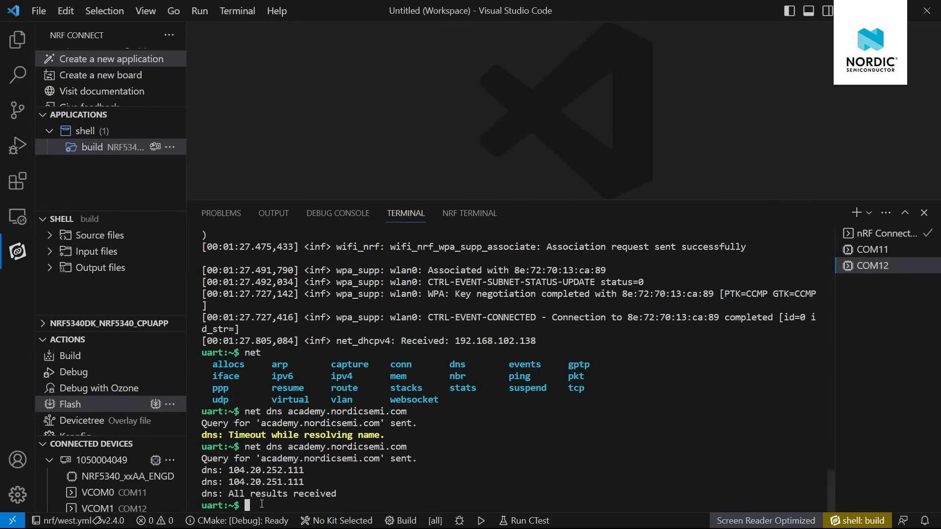
text(net)
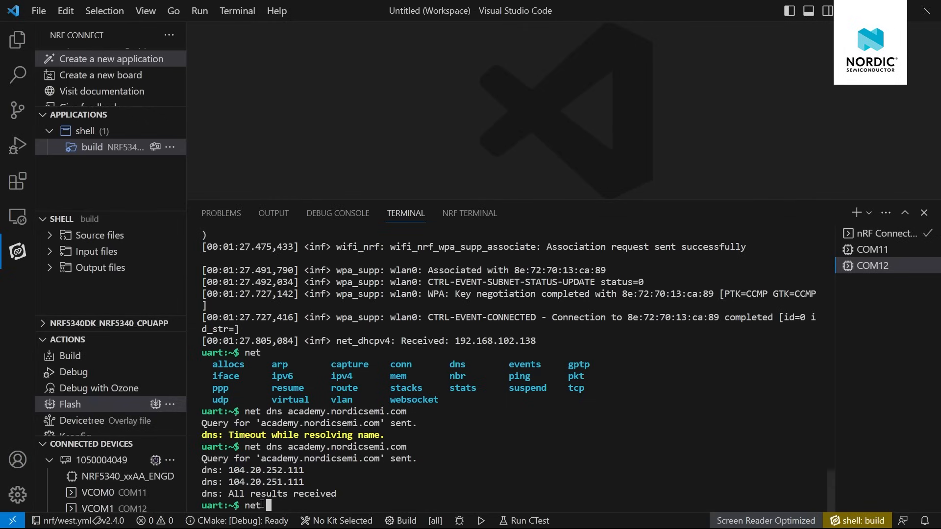
text(ping 104.20.252.111)
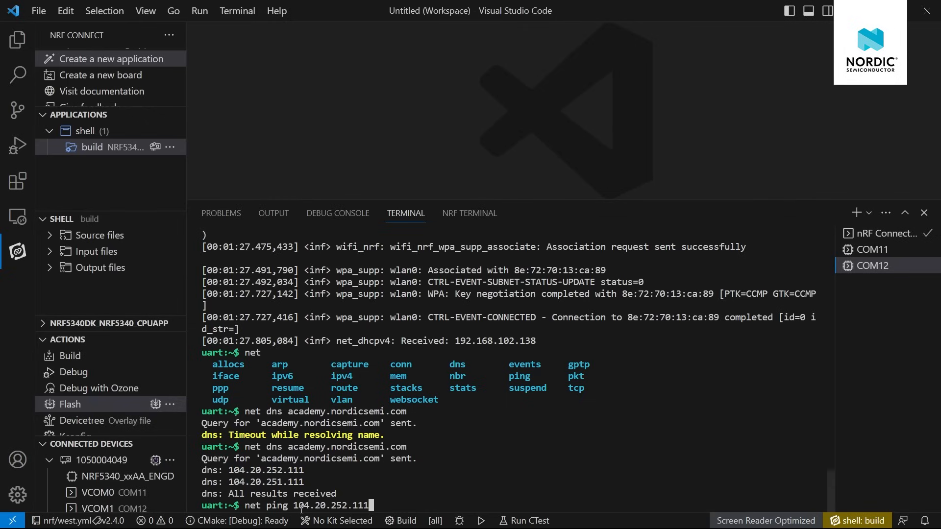